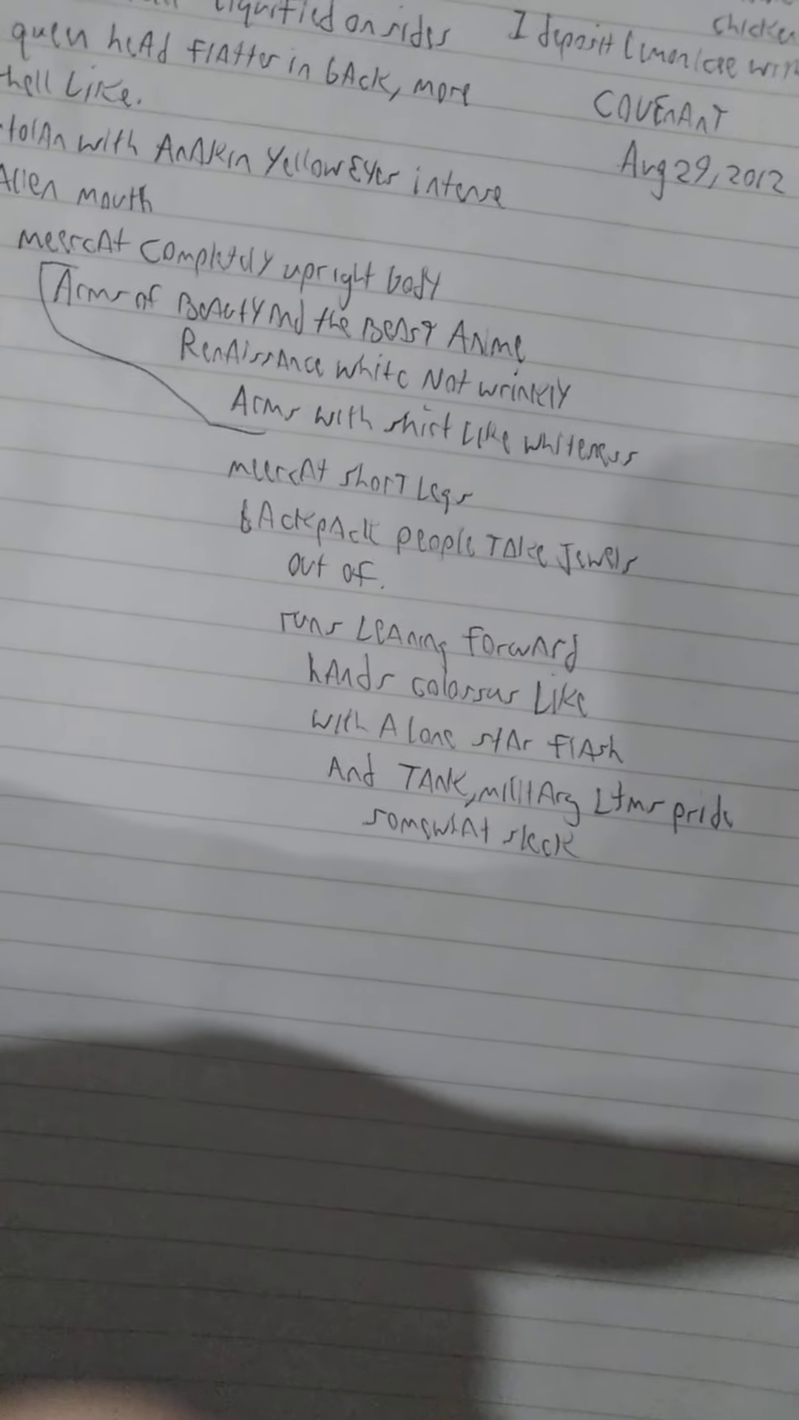
scroll("up", 3)
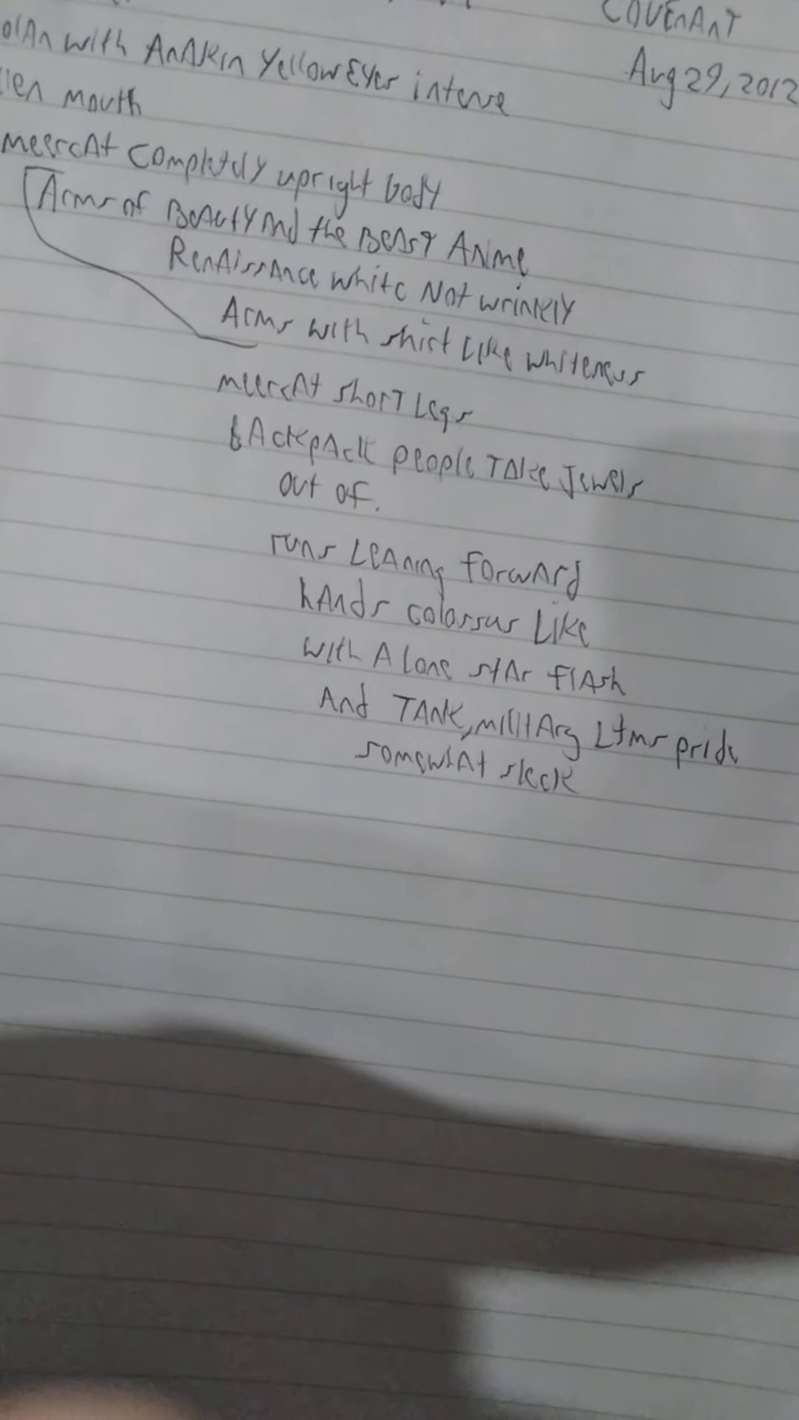